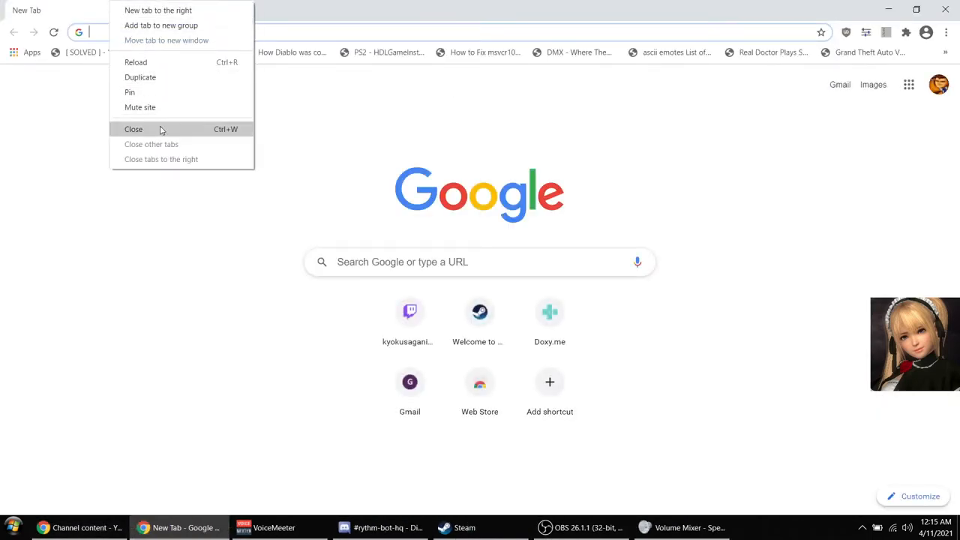
left_click(133, 129)
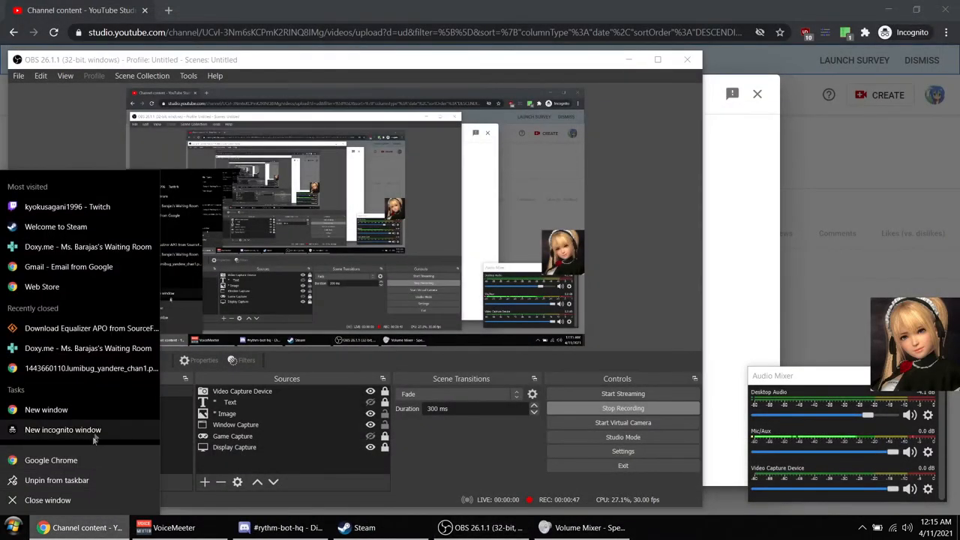
left_click(63, 430)
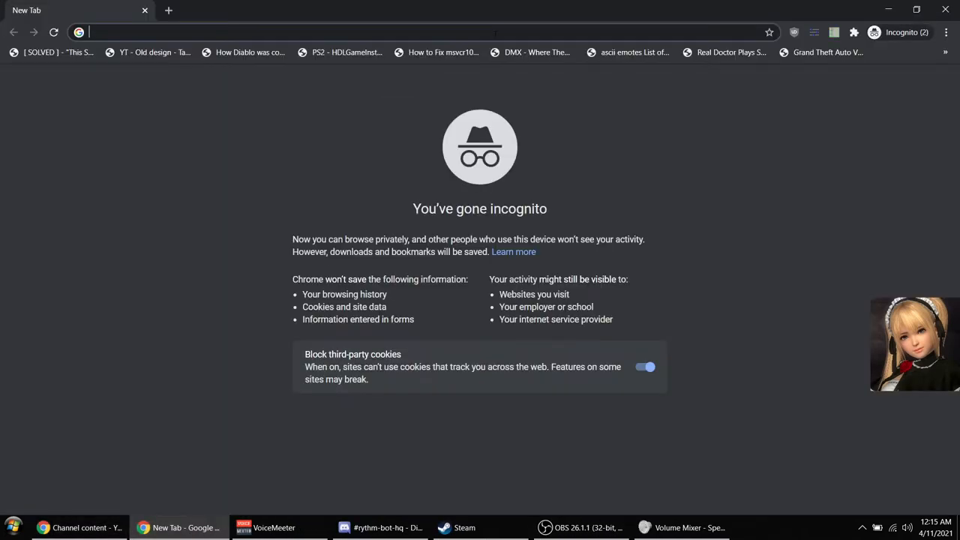
type("www.googl")
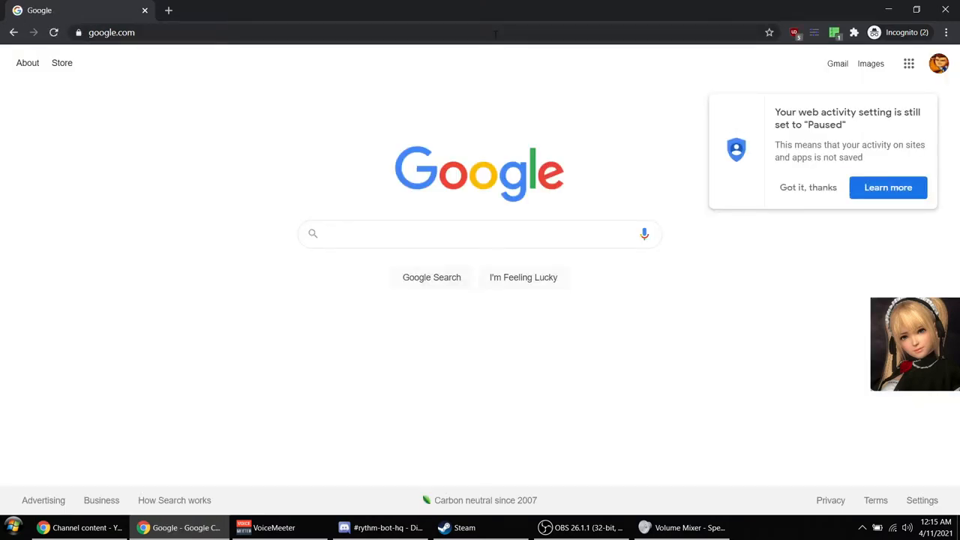
left_click(808, 186)
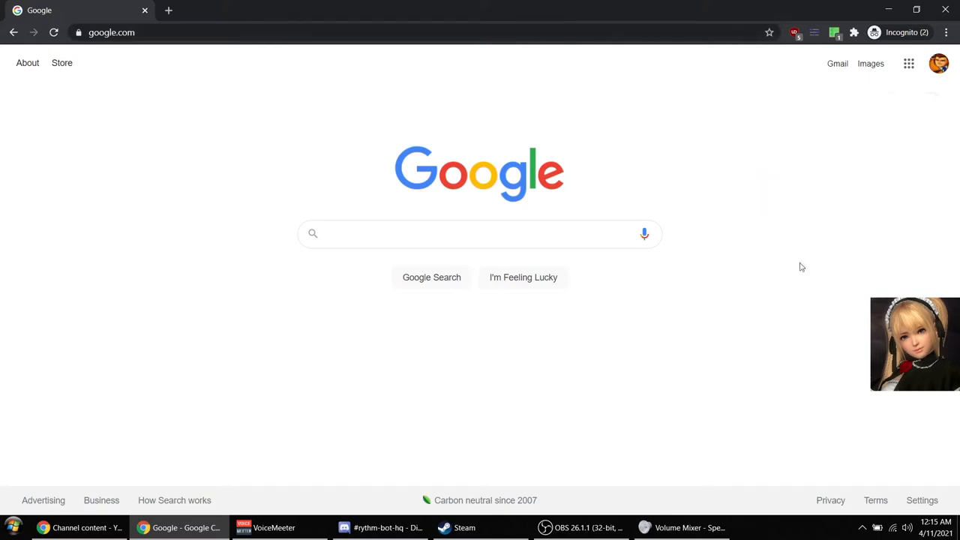
mouse_move(783, 217)
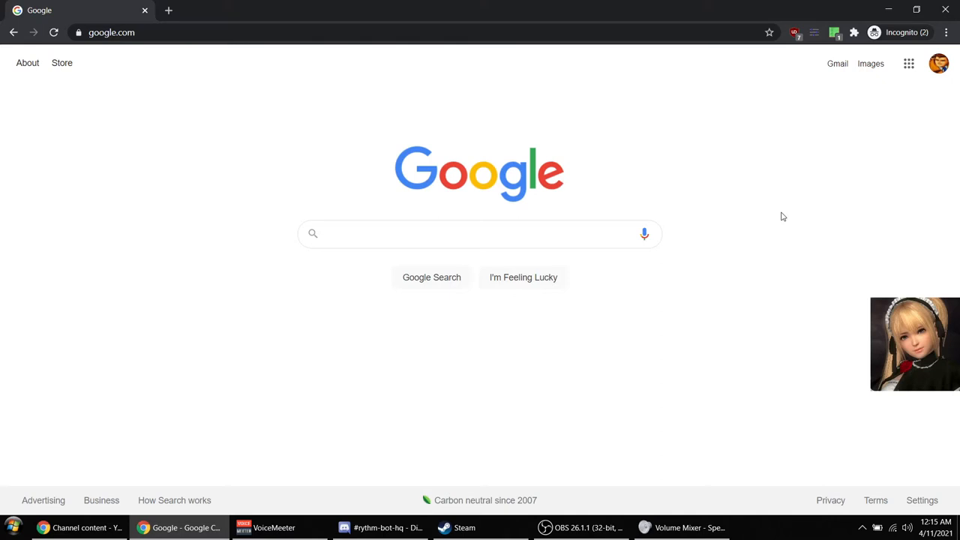
mouse_move(885, 450)
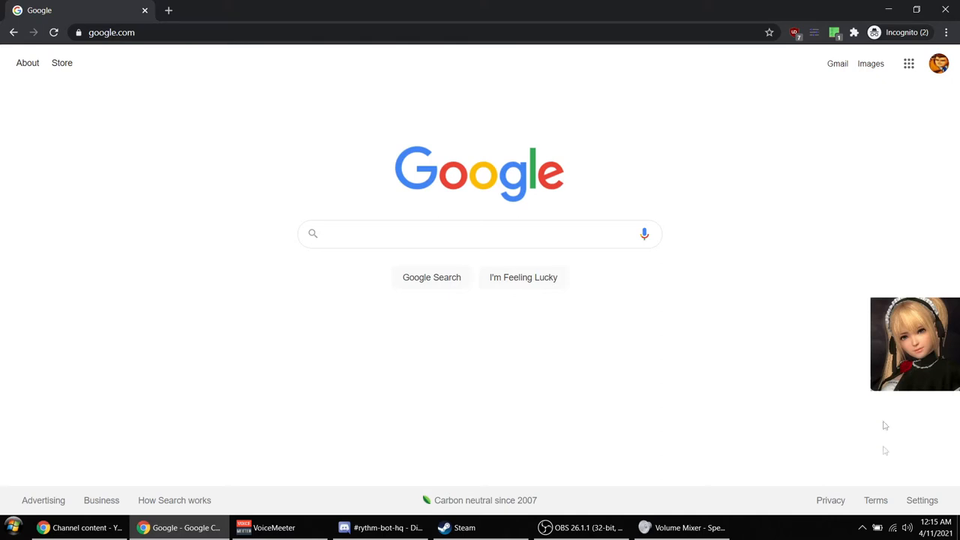
Step: Launch Left 4 Dead from the Steam Library and bring its window forward
left_click(444, 527)
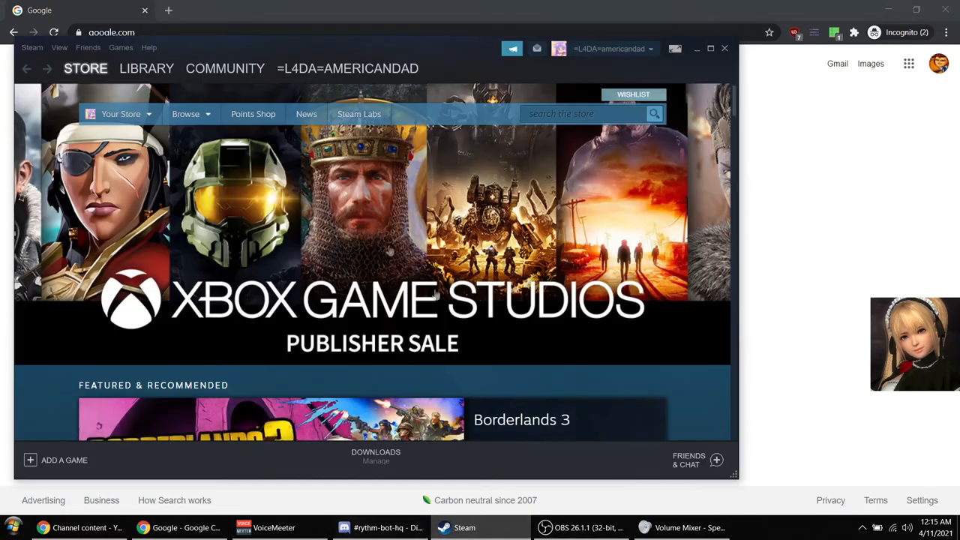
left_click(146, 69)
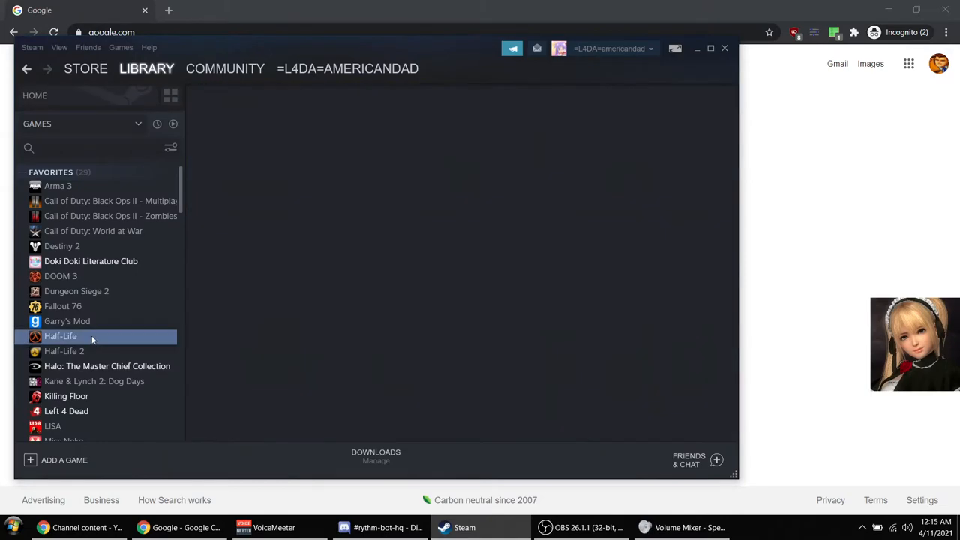
left_click(60, 335)
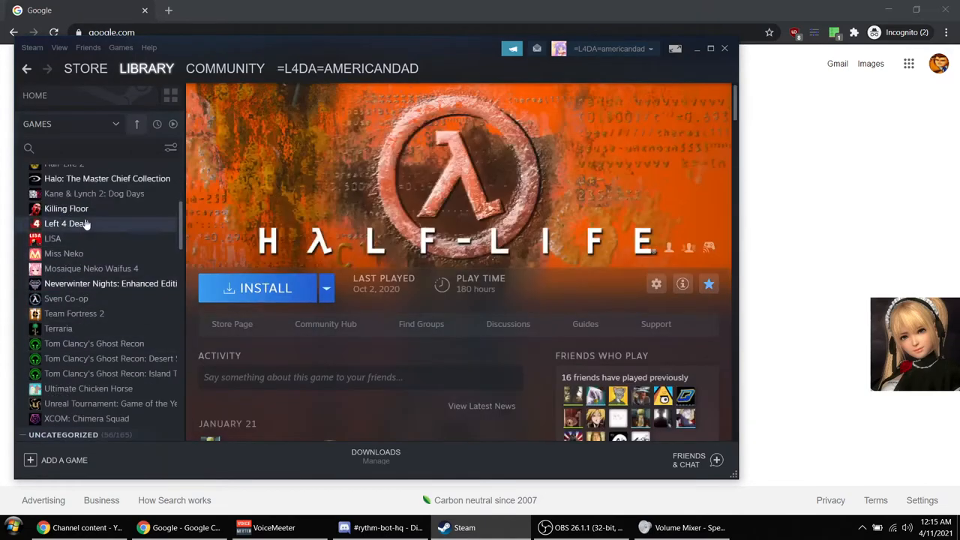
left_click(66, 223)
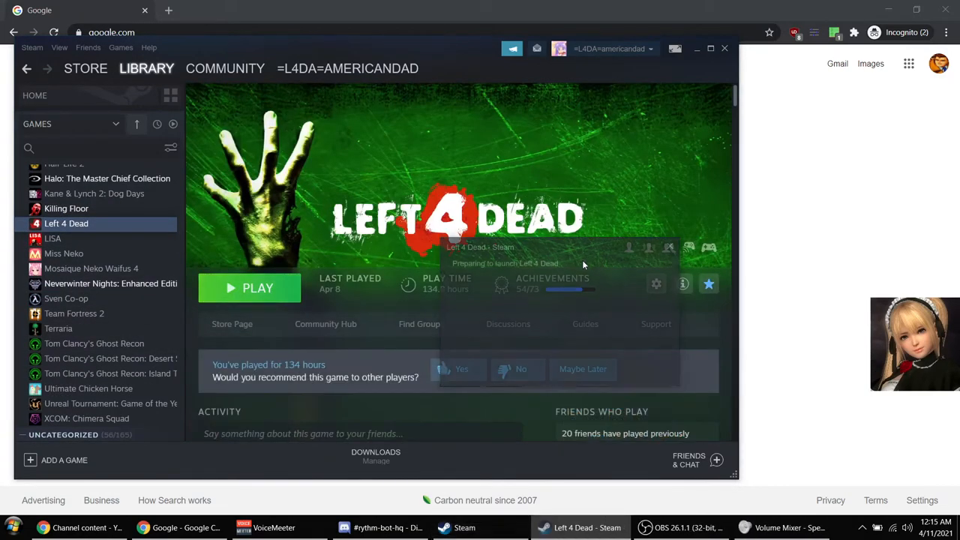
left_click(257, 287)
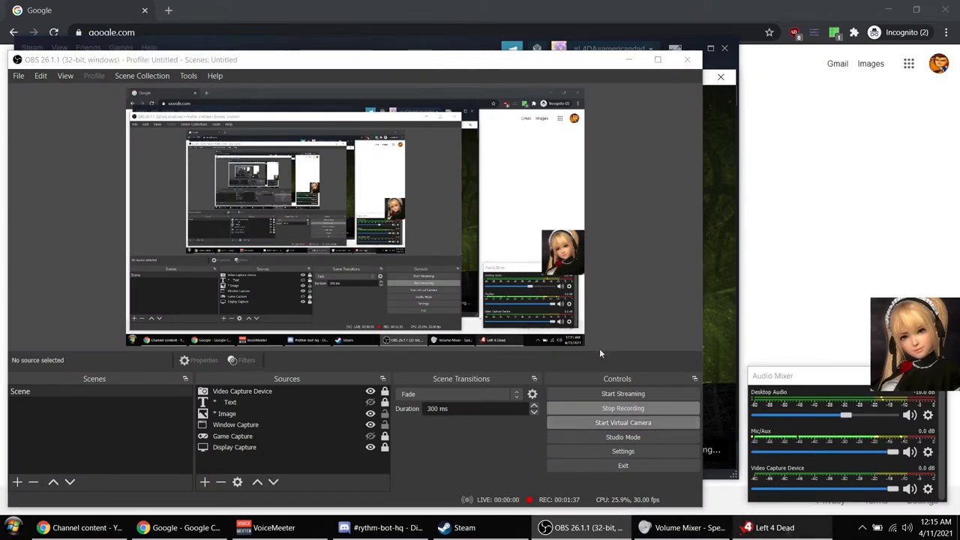
left_click(774, 528)
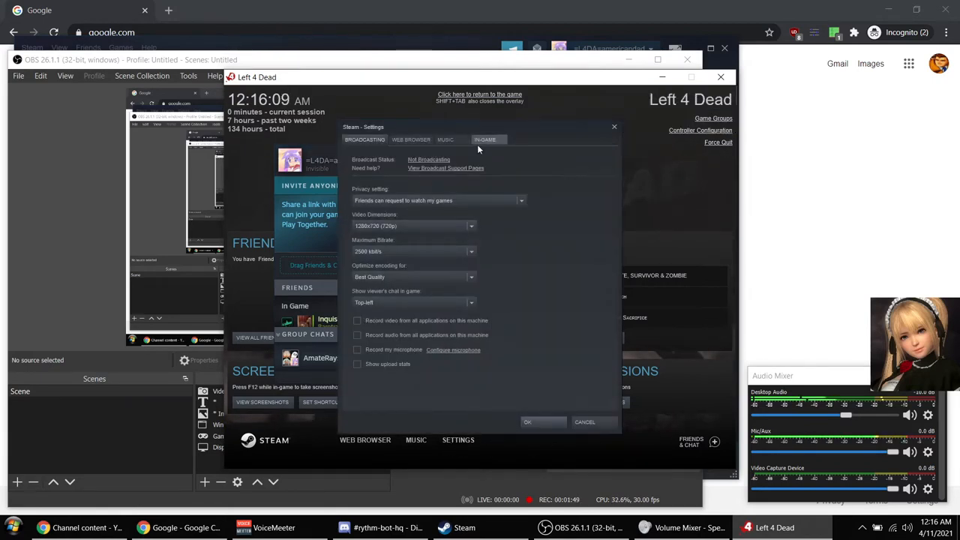
Step: Review the overlay's In-Game and Friends List Voice settings, then close them and return to the game
left_click(485, 140)
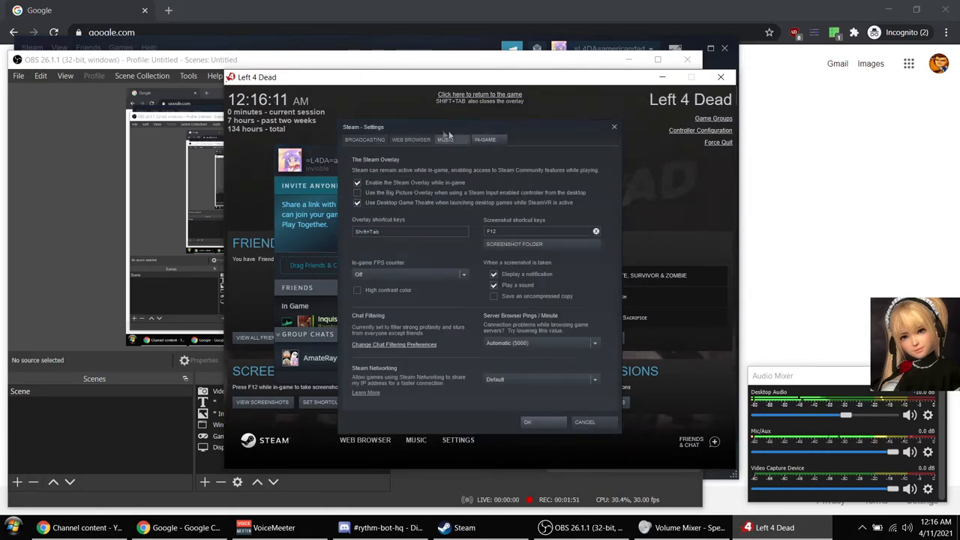
left_click(365, 140)
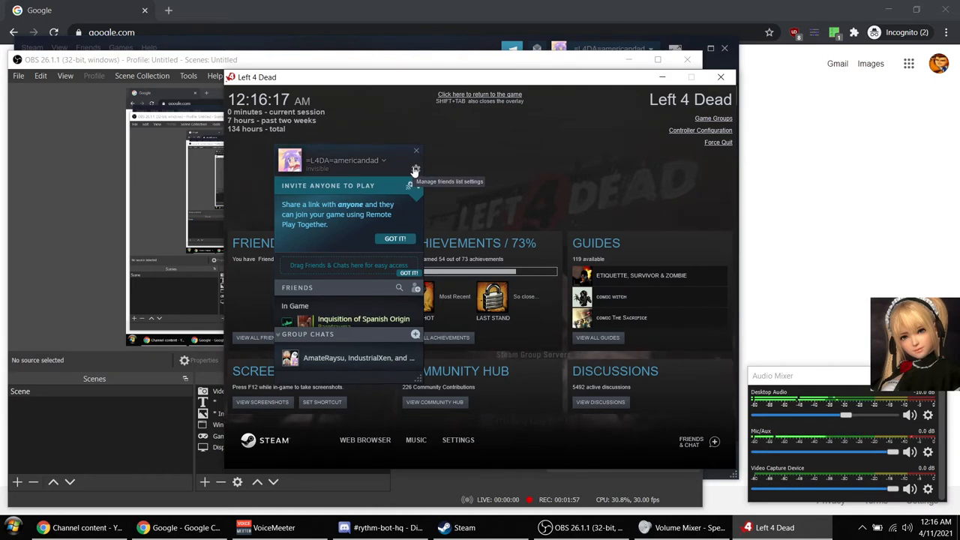
left_click(415, 170)
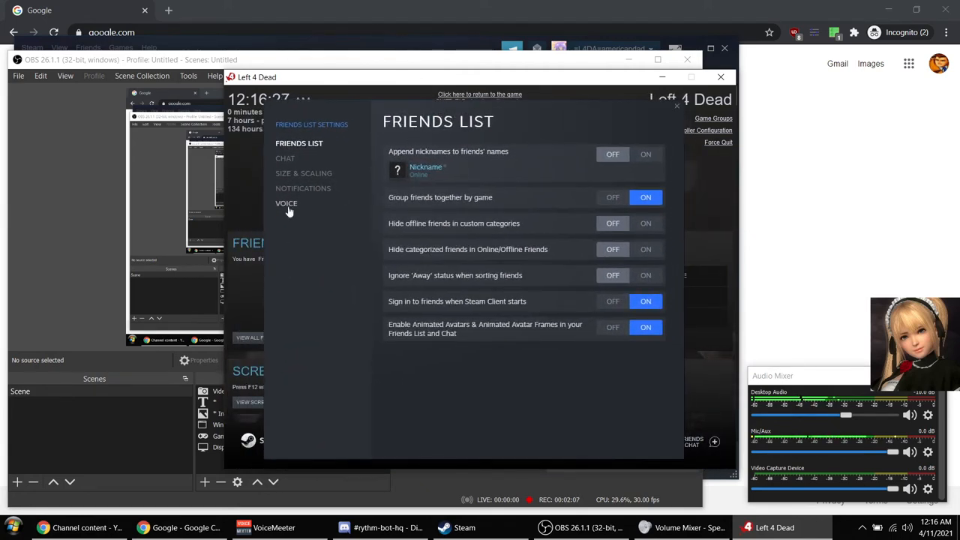
left_click(287, 204)
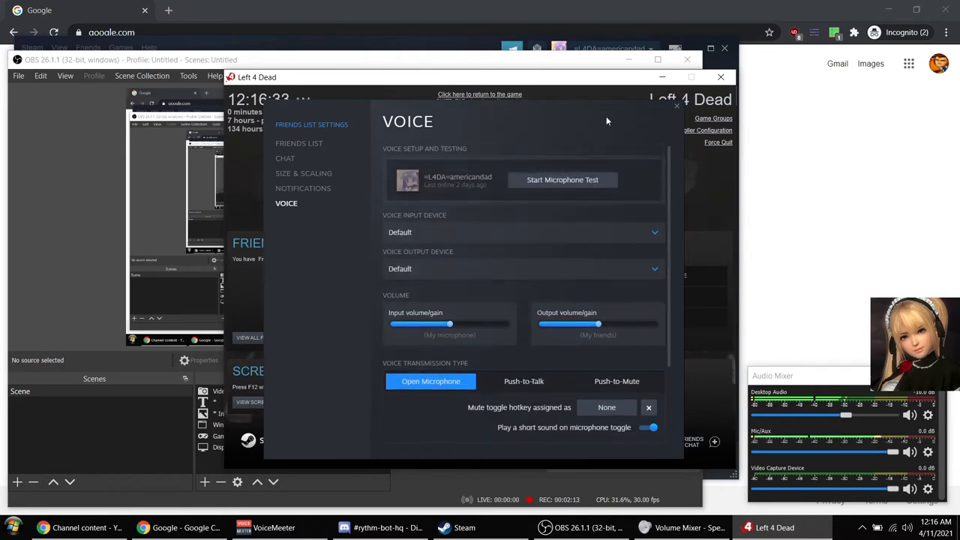
left_click(675, 106)
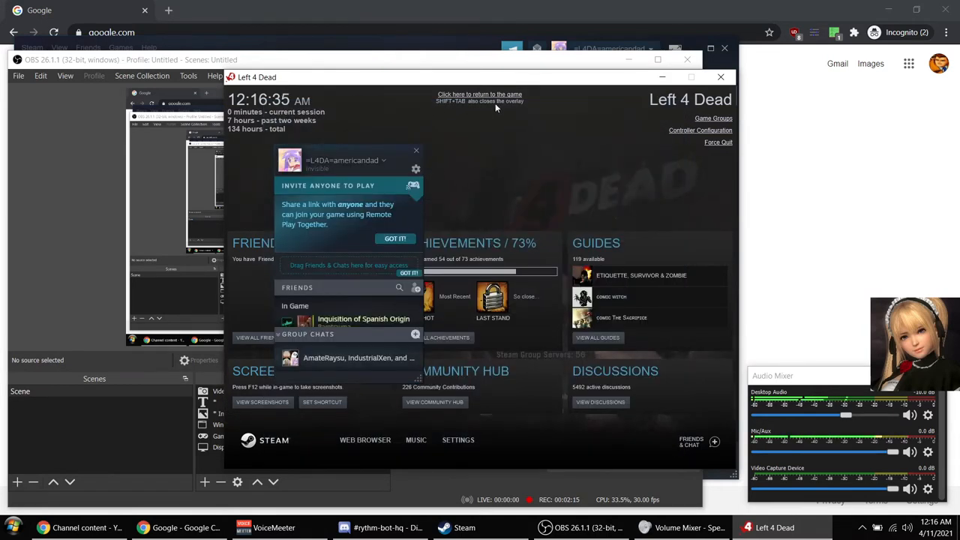
left_click(479, 94)
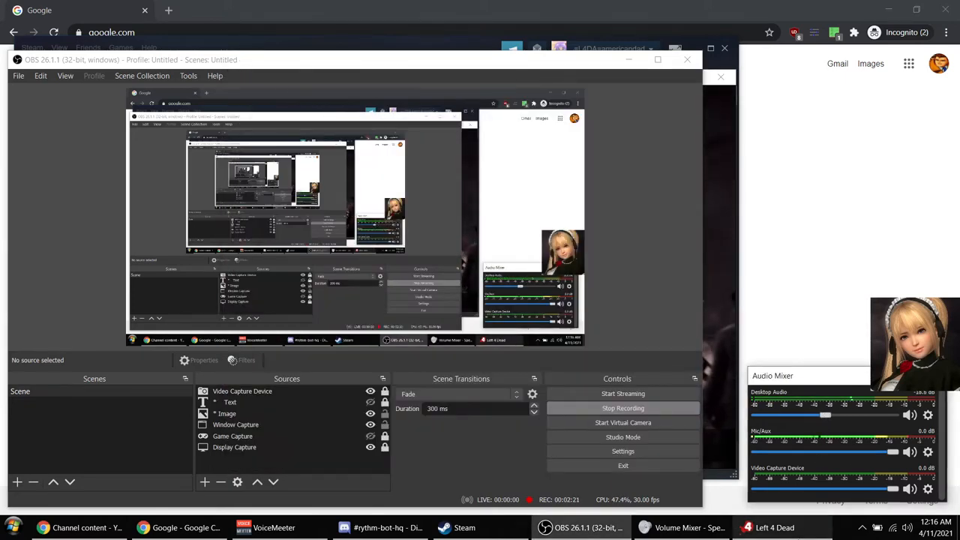
Step: Bring Left 4 Dead forward, view its Options categories, then quit the game
left_click(774, 528)
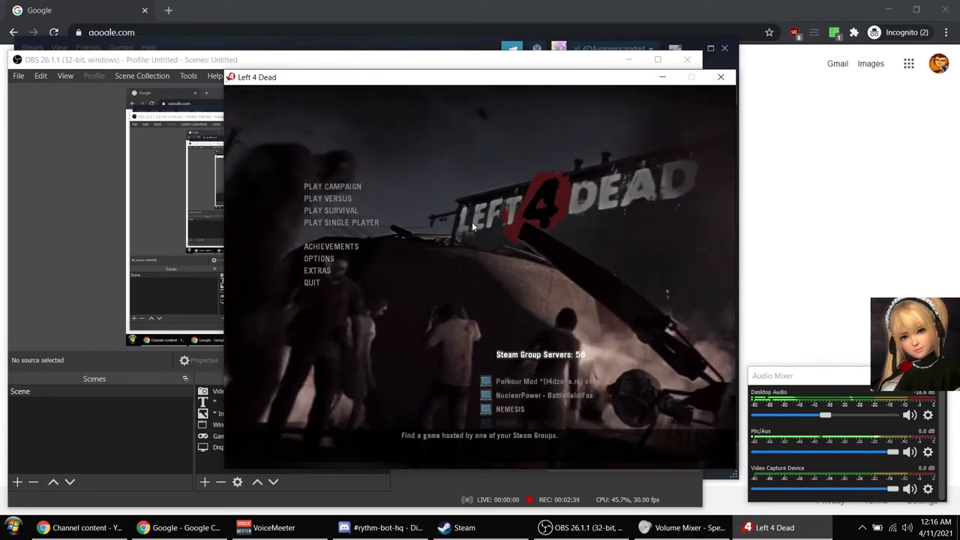
left_click(319, 258)
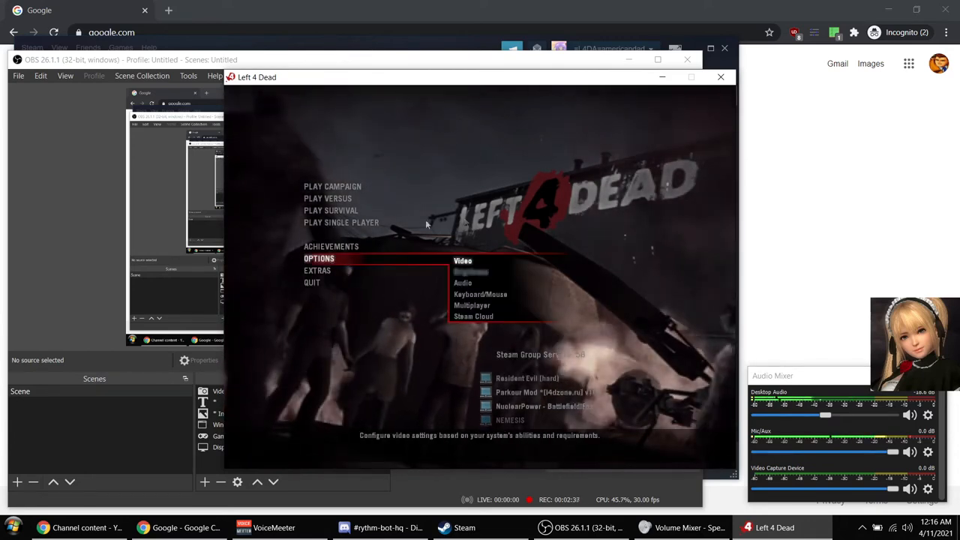
left_click(462, 283)
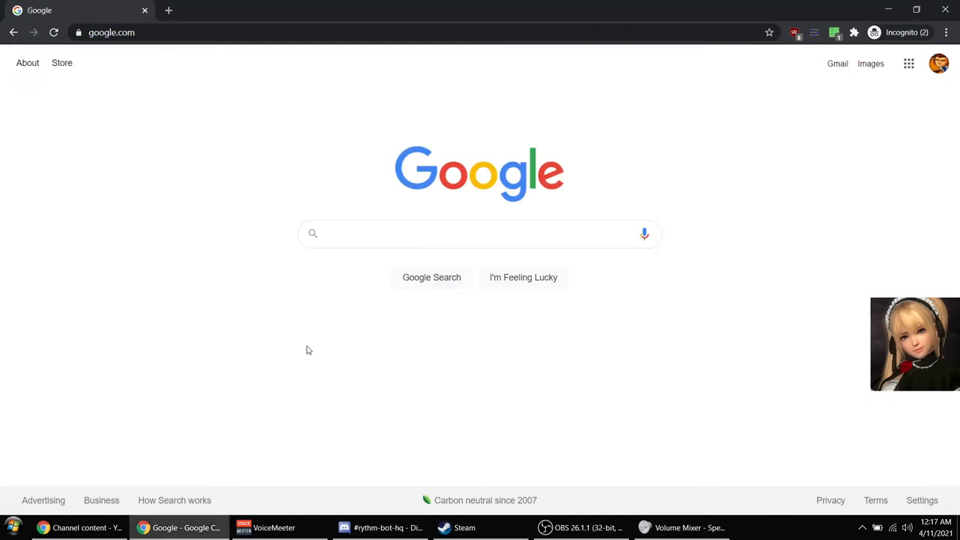
Step: Search Google for 'voicemeeter'
left_click(480, 233)
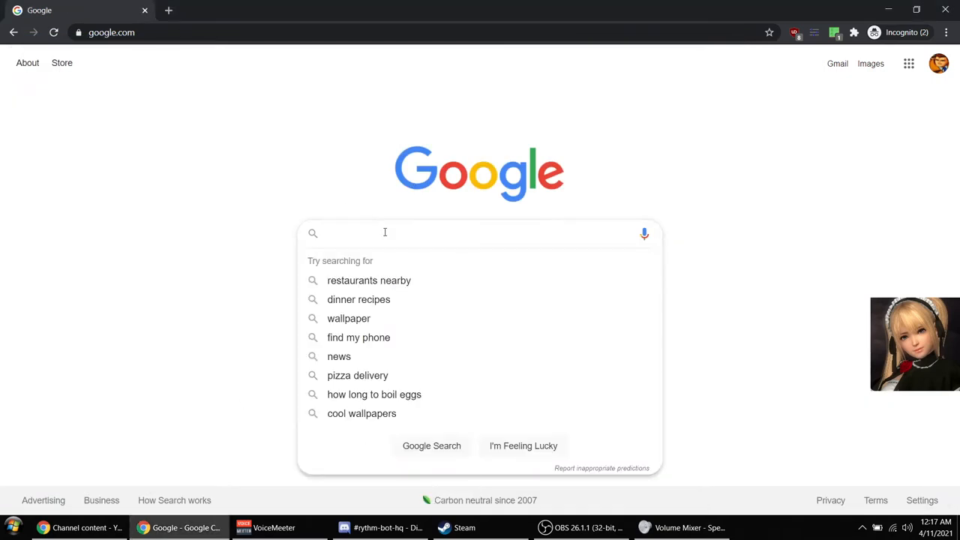
type("vi")
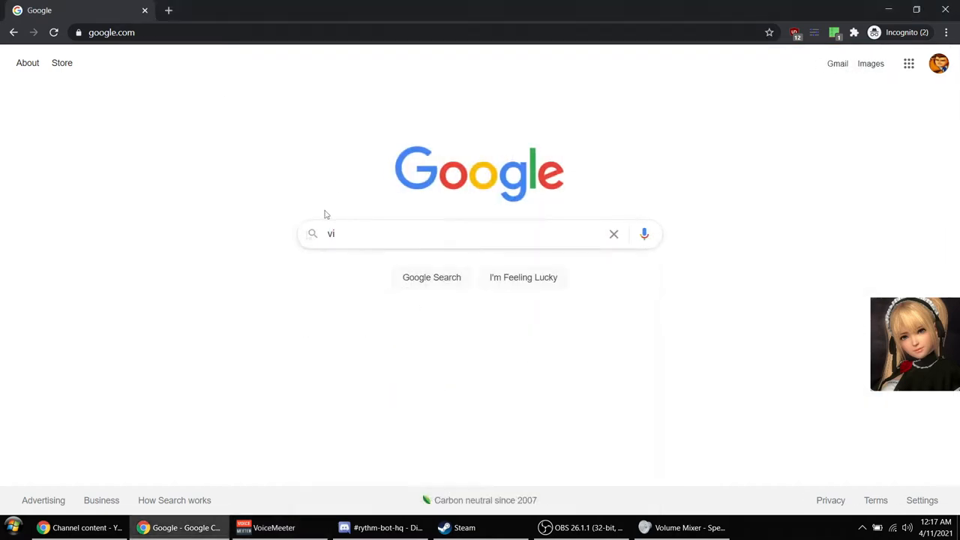
left_click(613, 234)
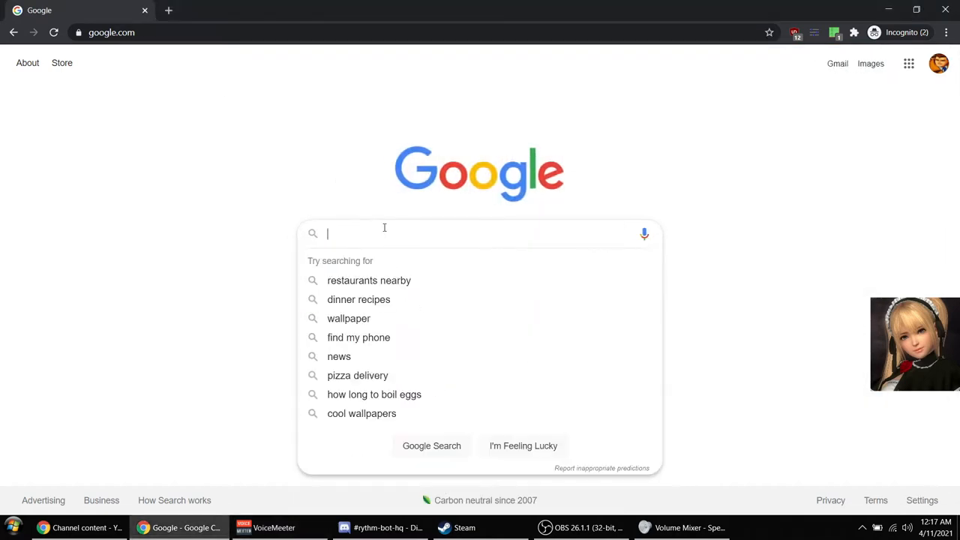
type("voicemeeter")
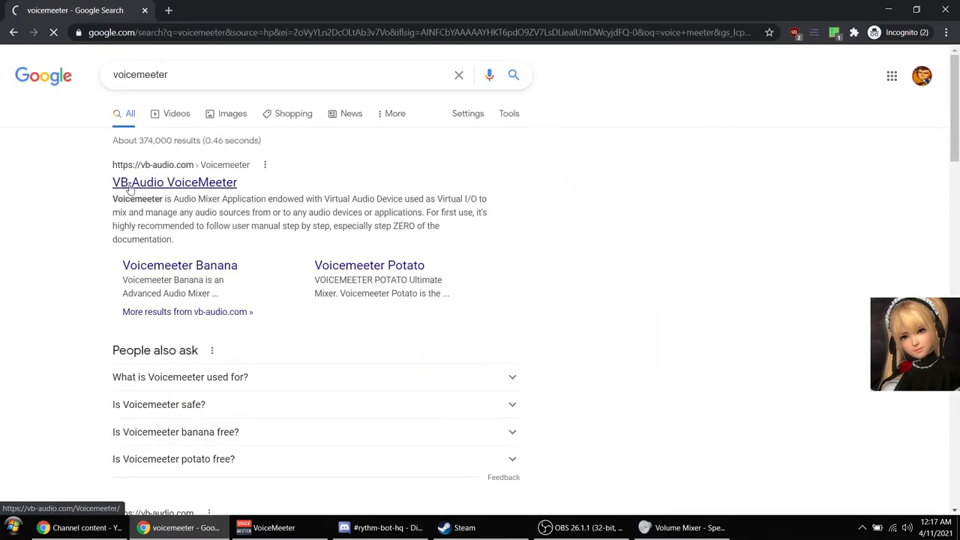
Step: Open the VB-Audio VoiceMeeter page and click Install to download the installer
left_click(175, 183)
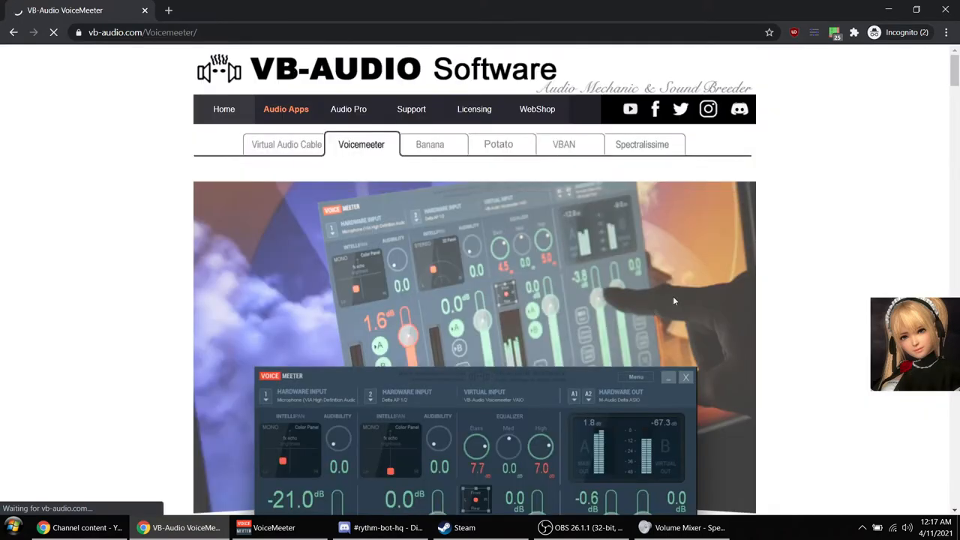
scroll("down", 3)
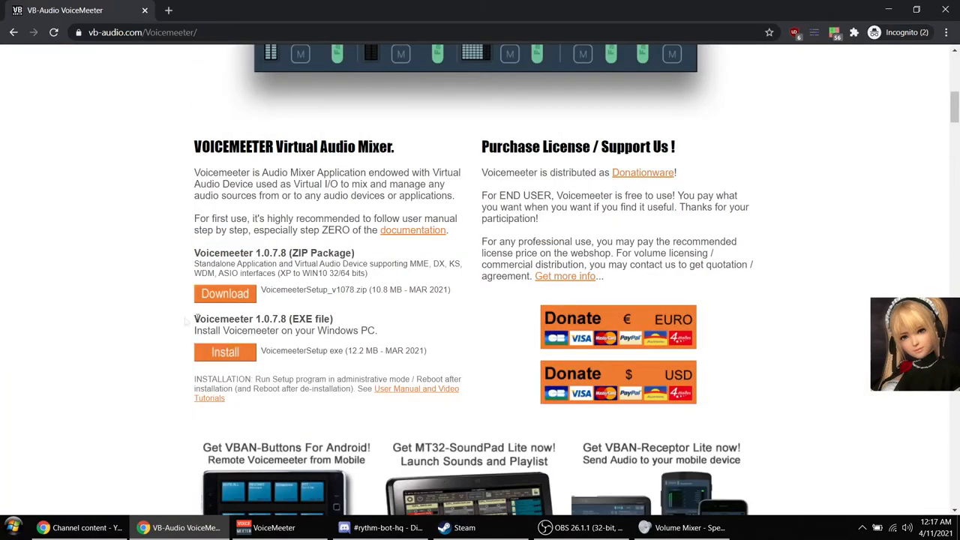
left_click(225, 351)
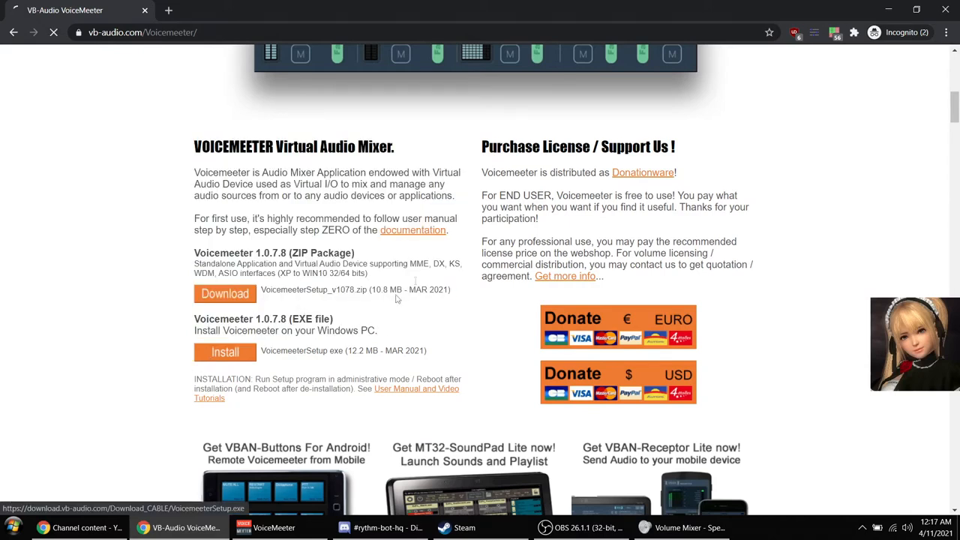
left_click(225, 351)
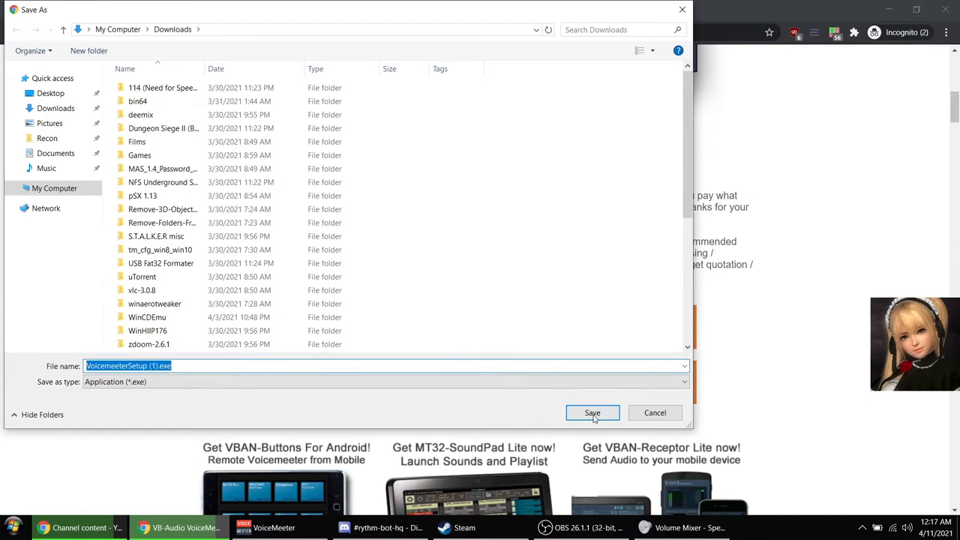
Step: Save the installer to Downloads and launch the Voicemeeter mixer
left_click(591, 413)
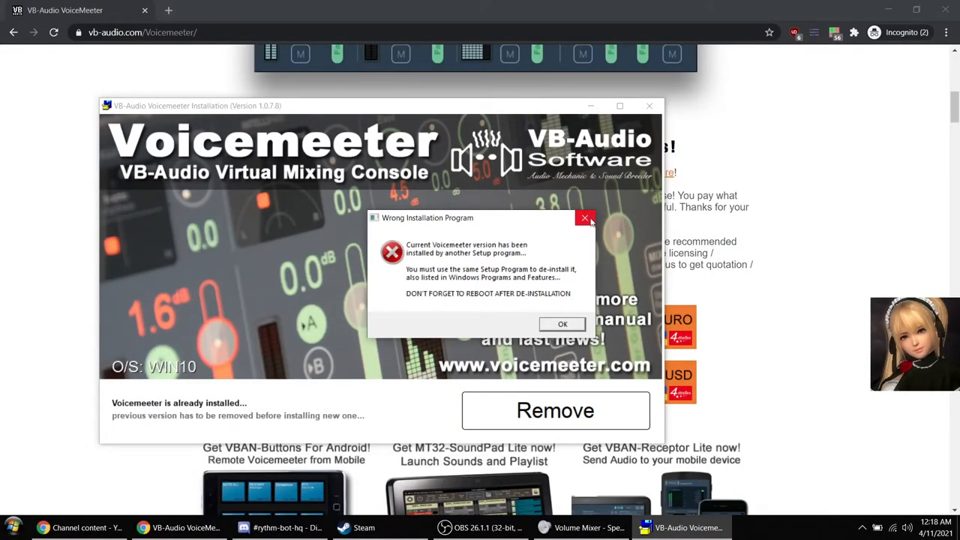
mouse_move(479, 258)
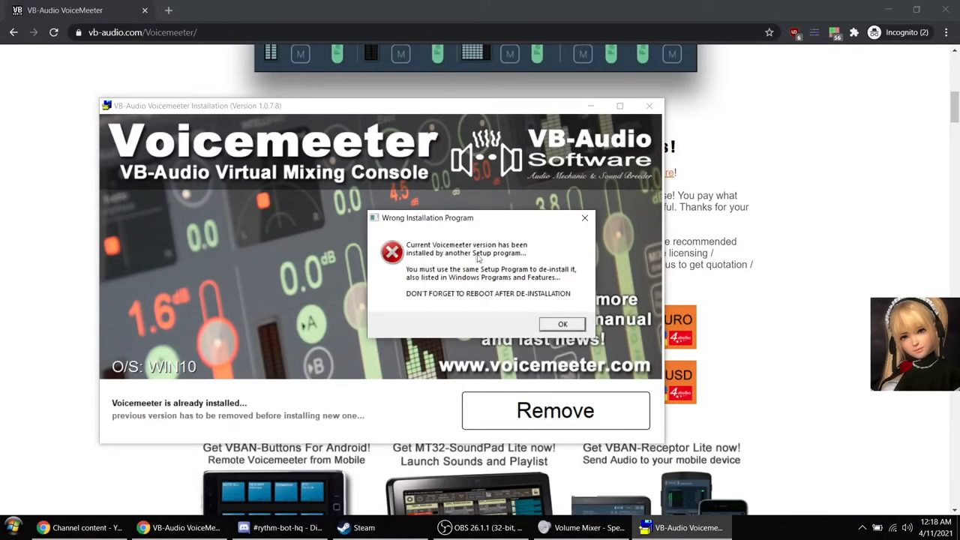
mouse_move(523, 287)
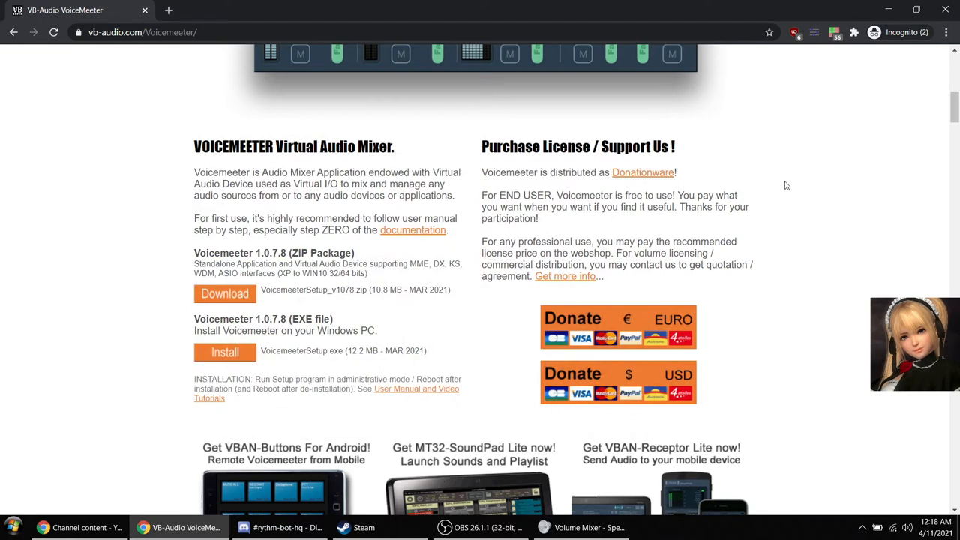
mouse_move(775, 155)
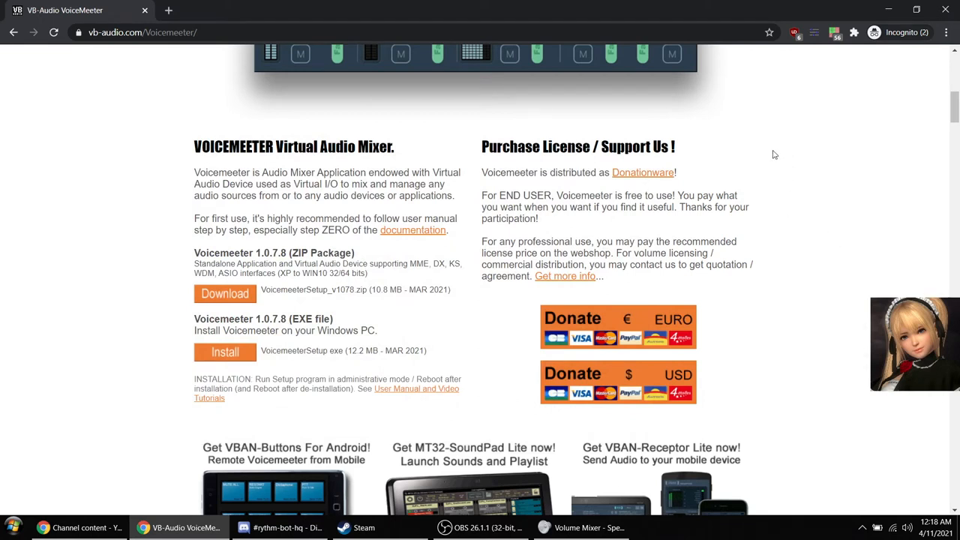
left_click(863, 527)
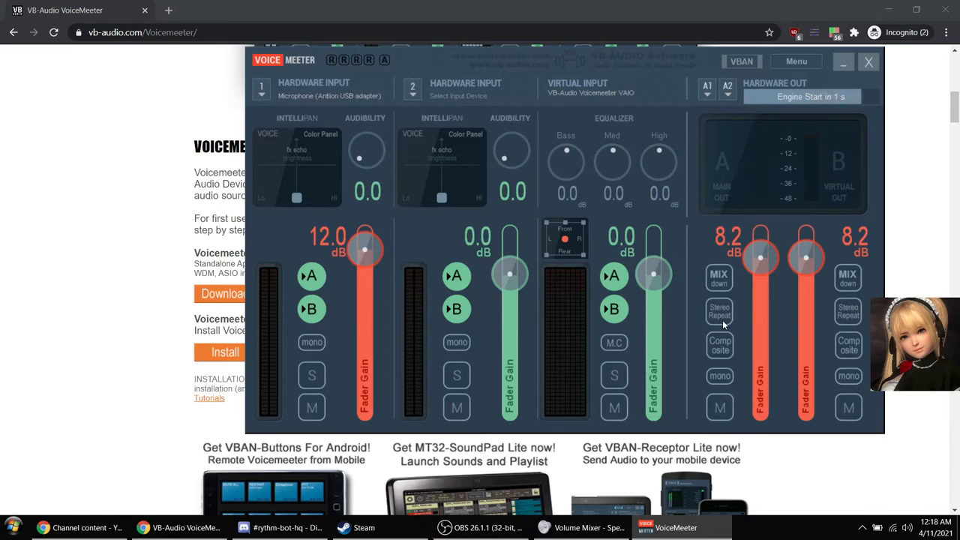
Step: Open the Windows Sound panel from the tray and select VoiceMeeter Output under Recording
left_click(799, 96)
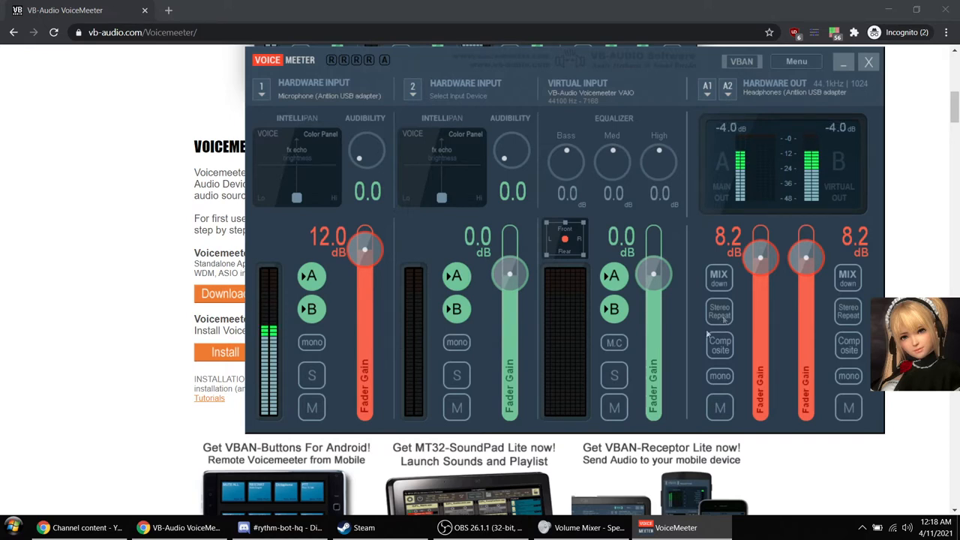
right_click(906, 528)
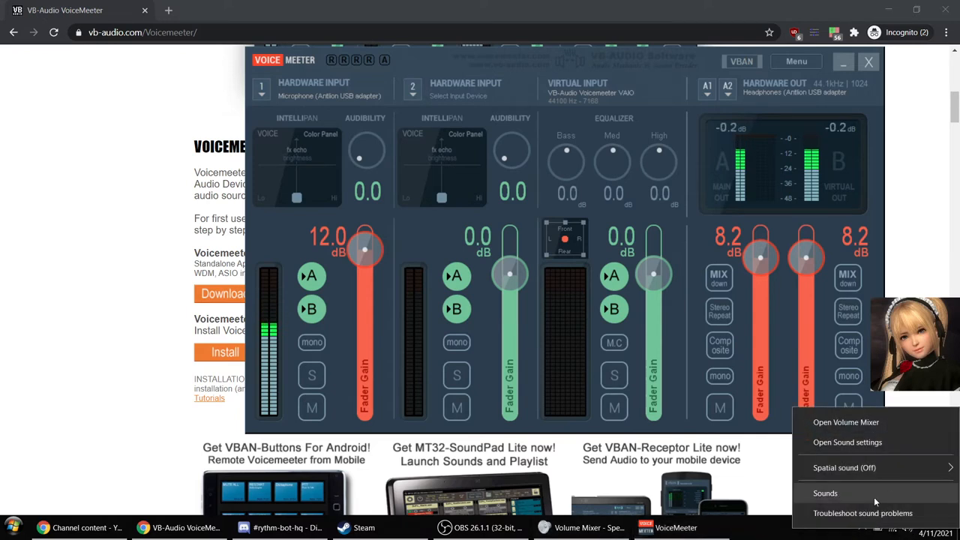
left_click(825, 493)
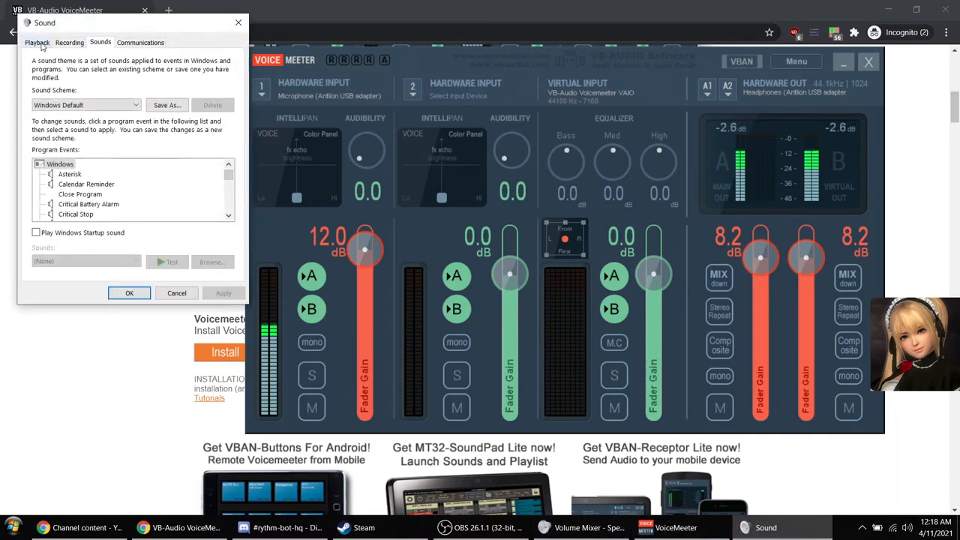
left_click(69, 42)
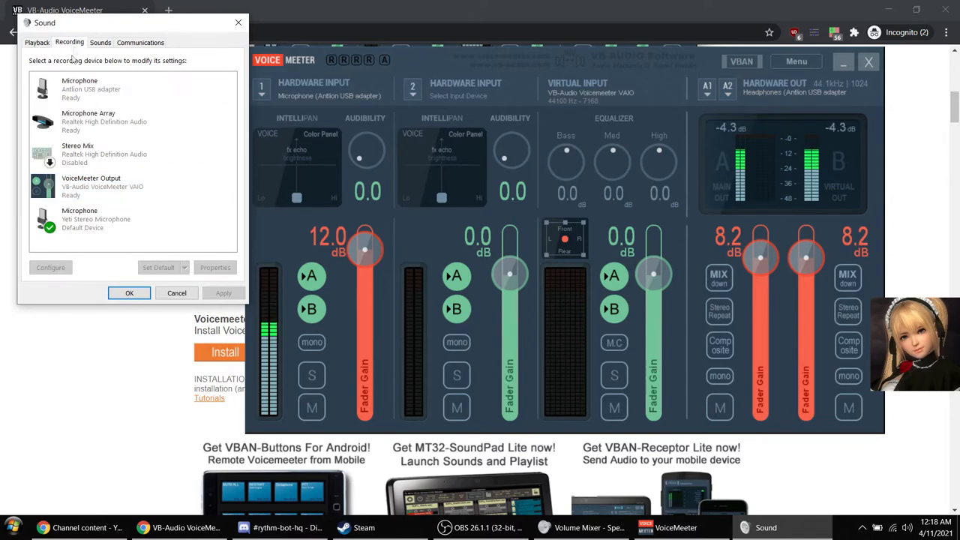
left_click(37, 42)
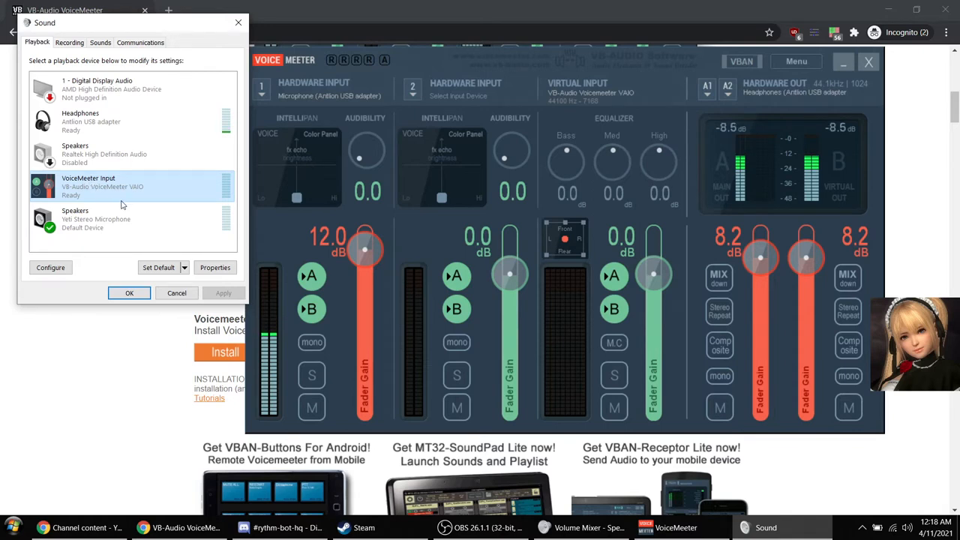
left_click(69, 42)
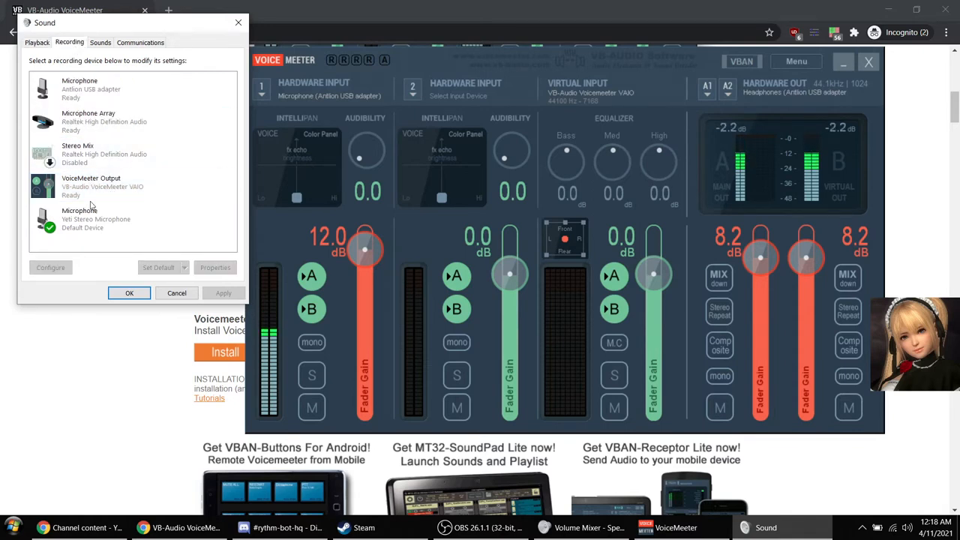
left_click(102, 186)
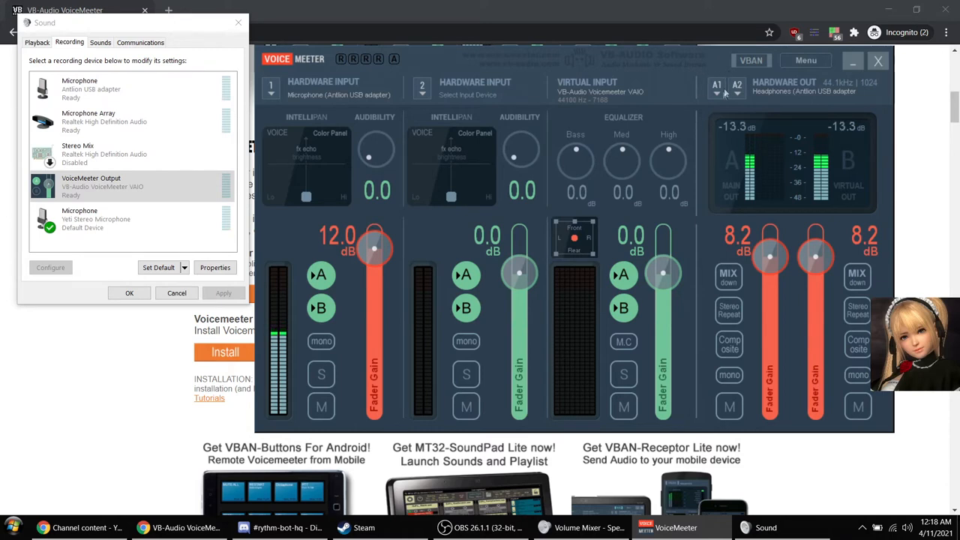
Step: Keep Antlion headphones on A1 and Antlion USB mic on Input 1, then open VoiceMeeter Output properties
left_click(716, 85)
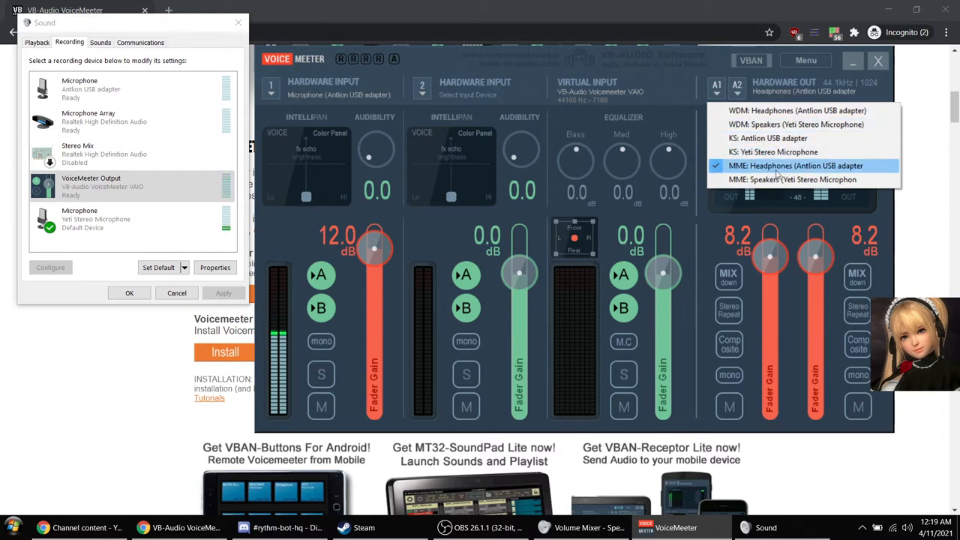
left_click(795, 166)
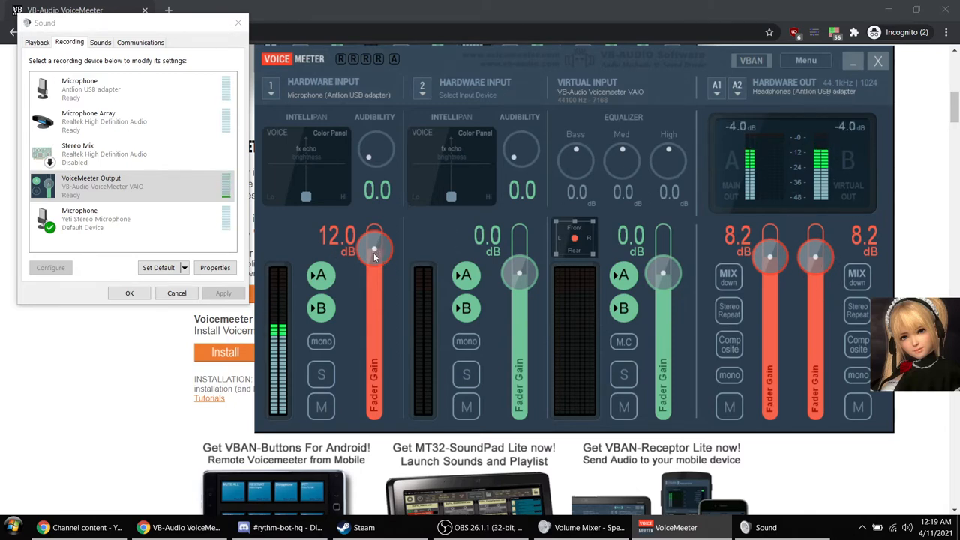
left_click(322, 88)
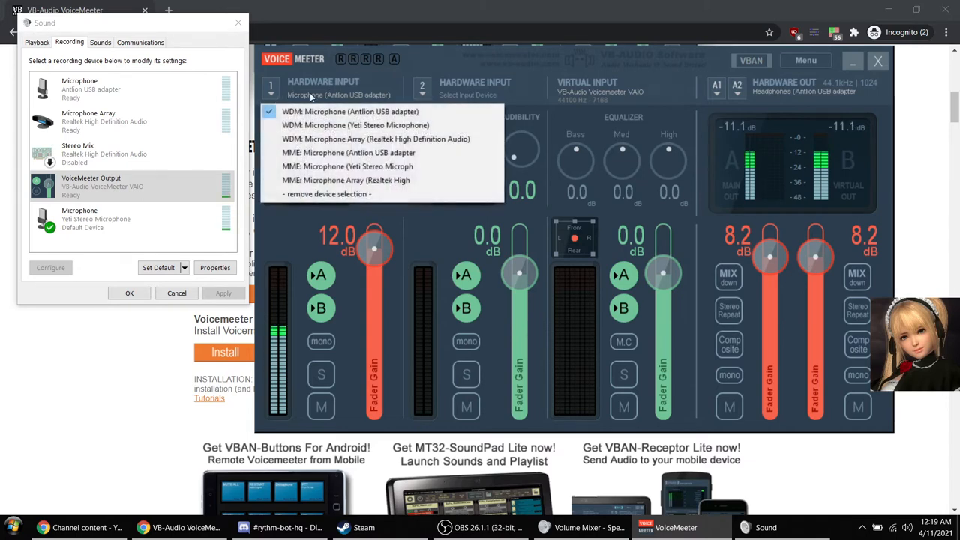
mouse_move(349, 111)
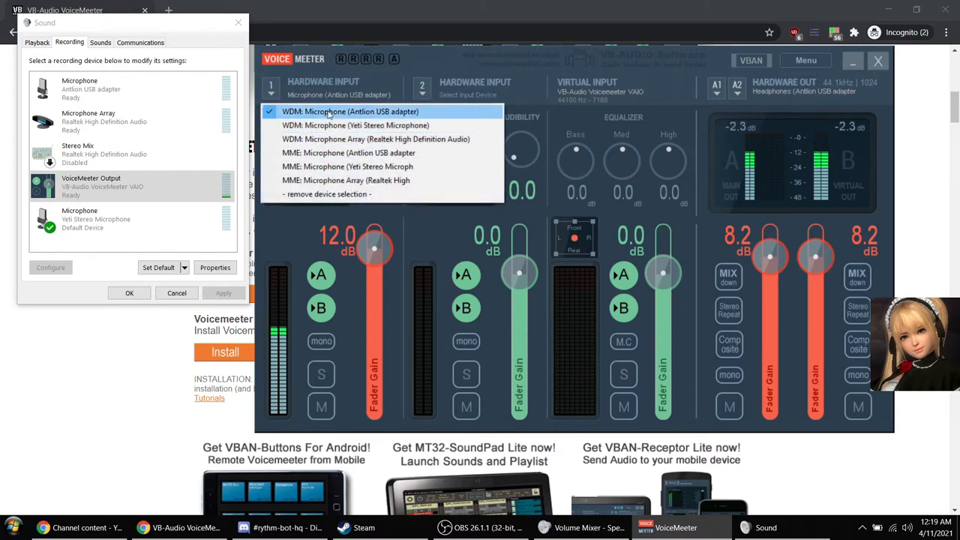
left_click(349, 111)
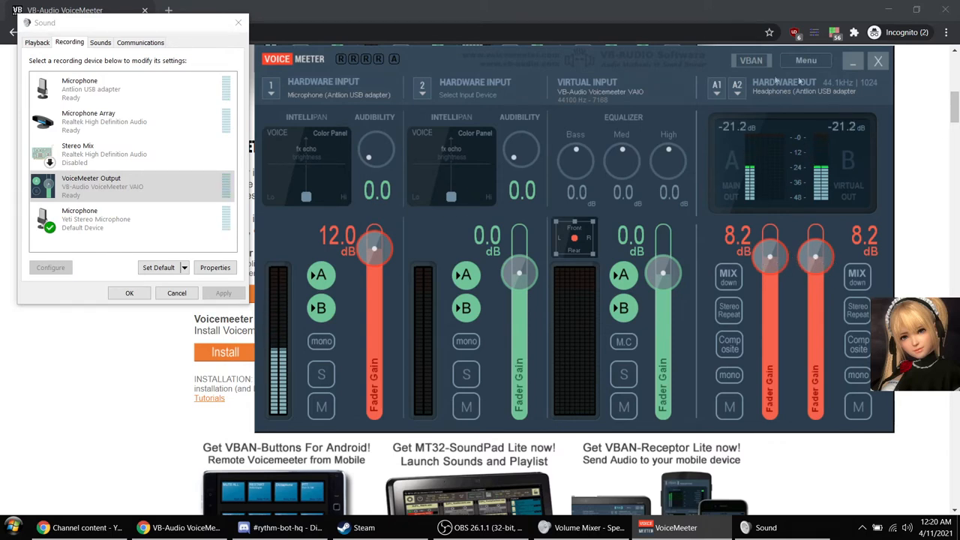
left_click(112, 219)
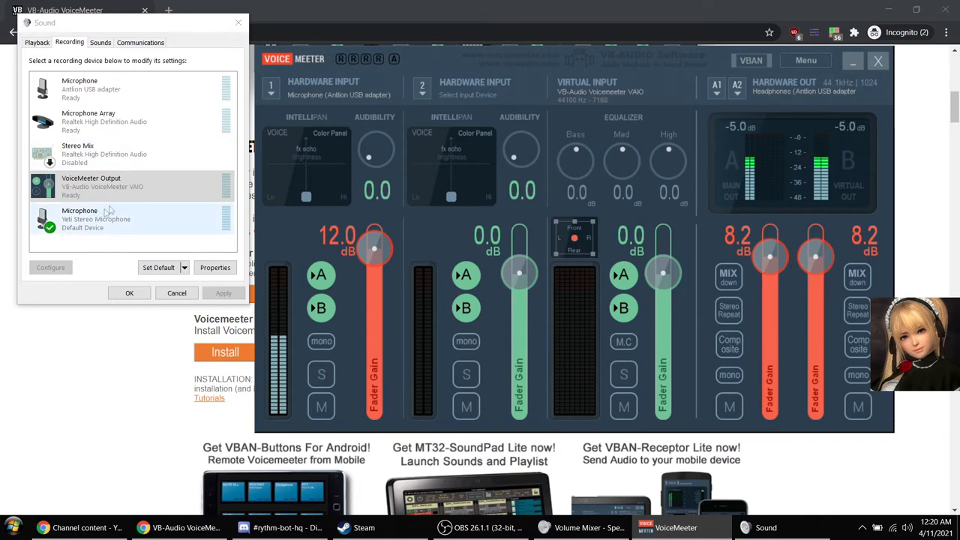
left_click(214, 267)
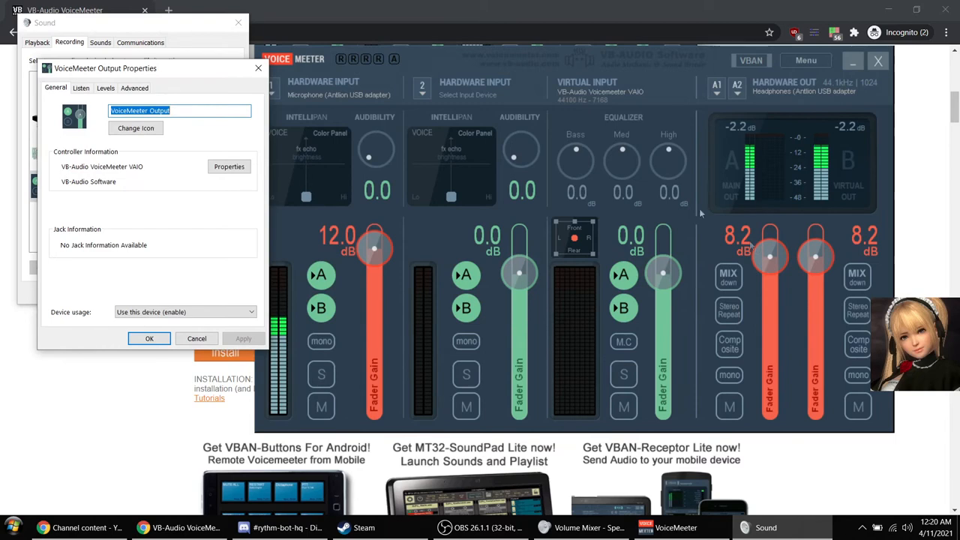
Step: Toggle 'Listen to this device' for VoiceMeeter Output back off and close its properties
left_click(61, 104)
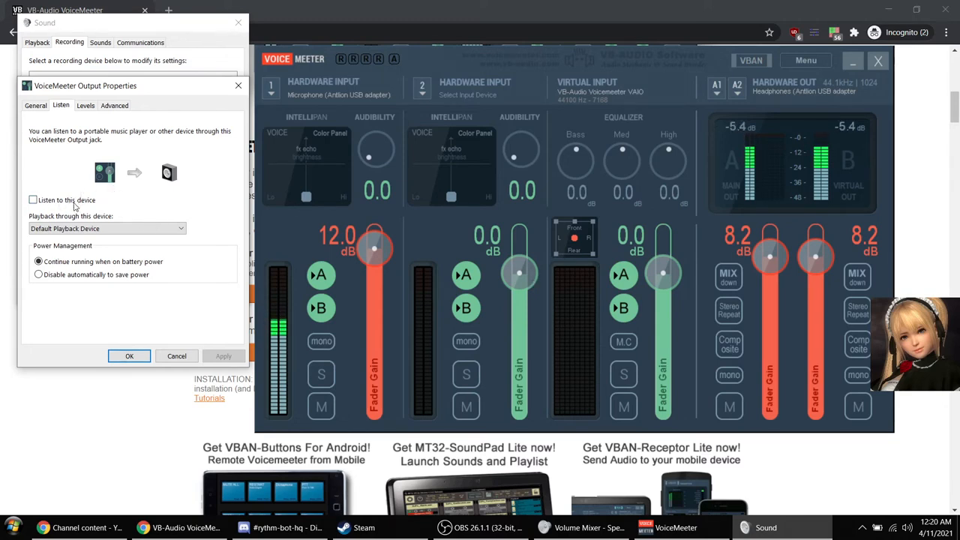
left_click(33, 200)
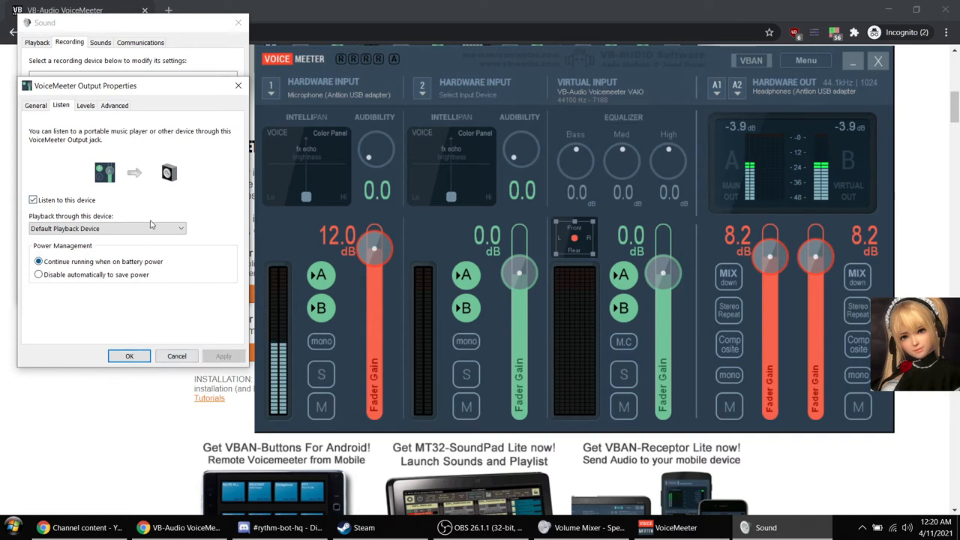
mouse_move(148, 162)
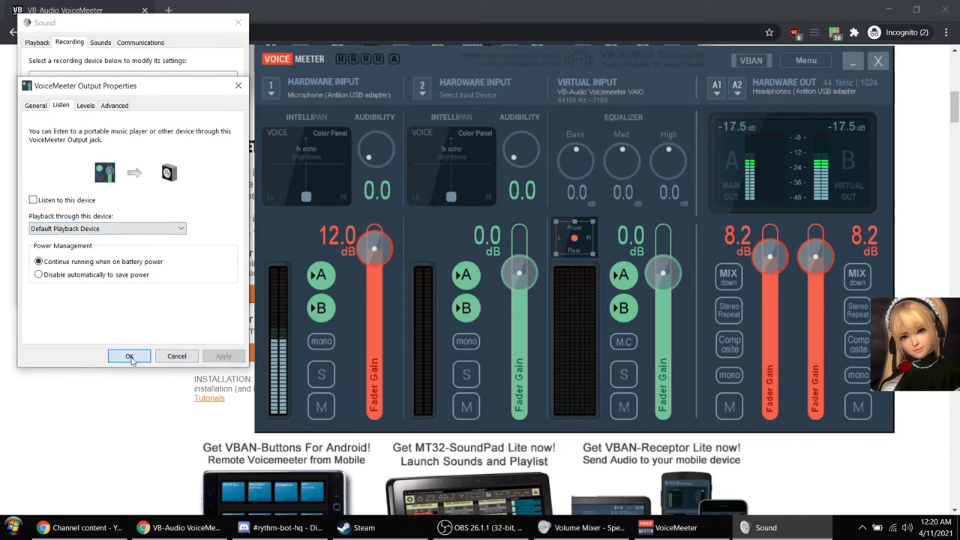
left_click(129, 355)
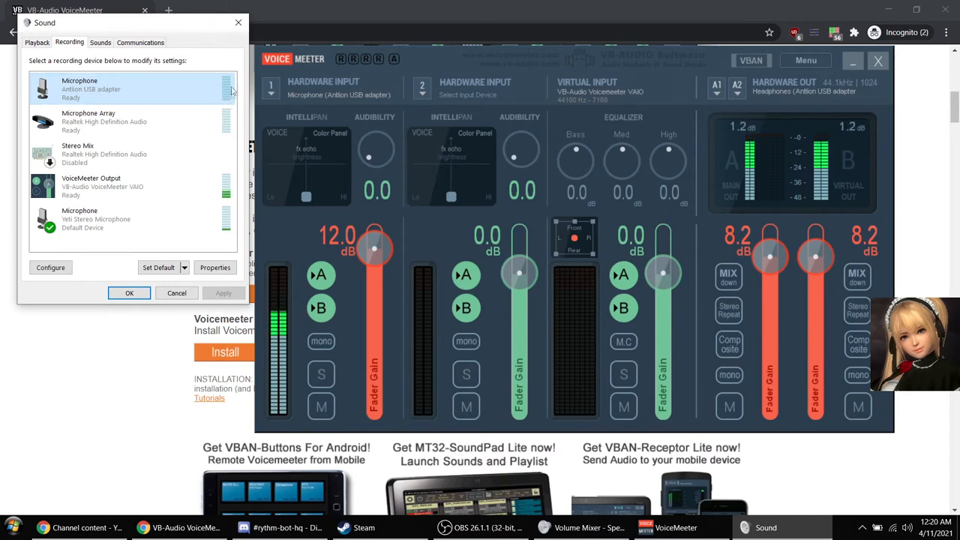
left_click(105, 186)
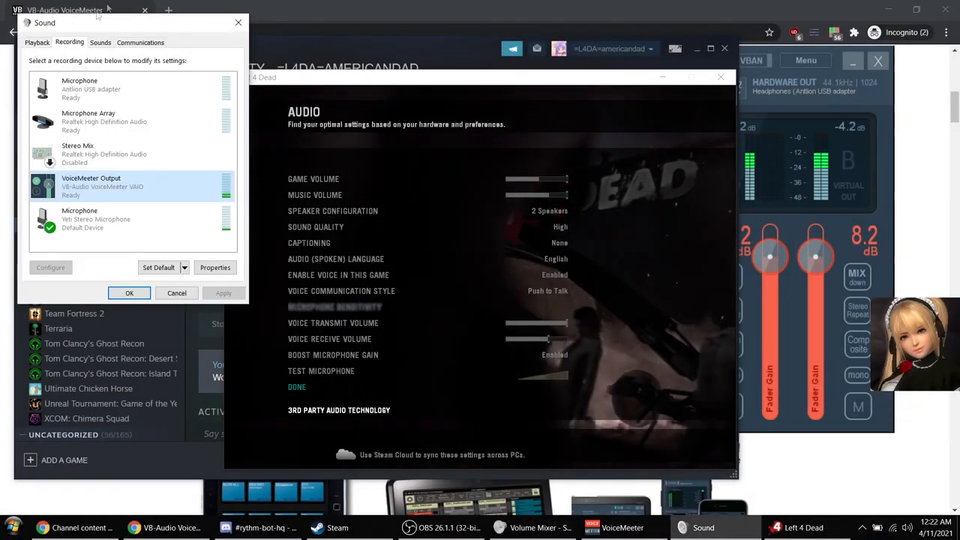
Step: Make VoiceMeeter Output the default recording device, run Left 4 Dead's microphone test, then quit
right_click(90, 186)
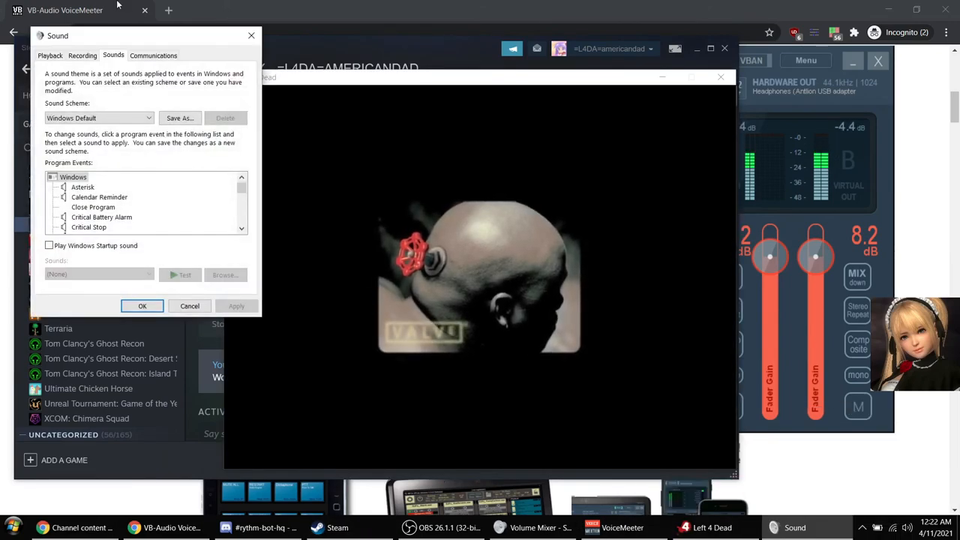
left_click(81, 55)
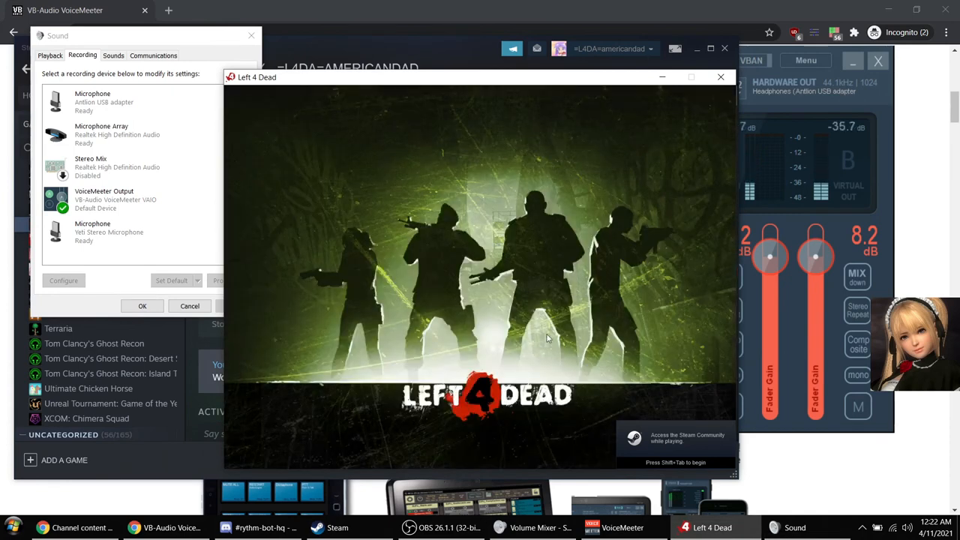
mouse_move(529, 334)
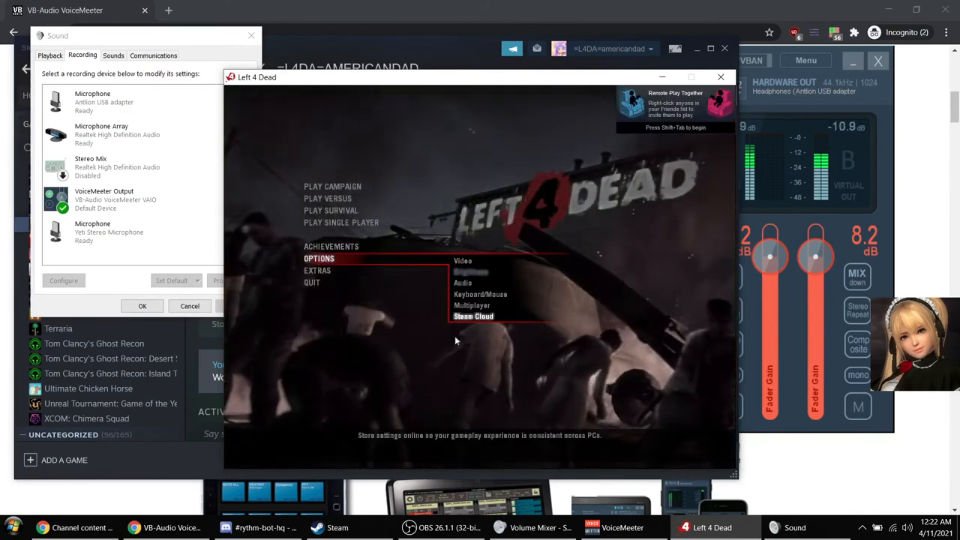
left_click(463, 283)
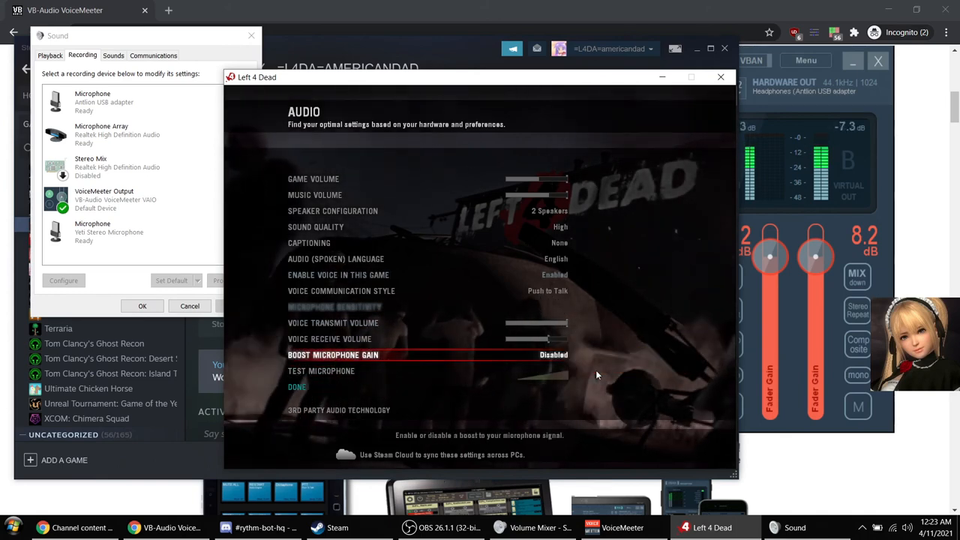
left_click(321, 370)
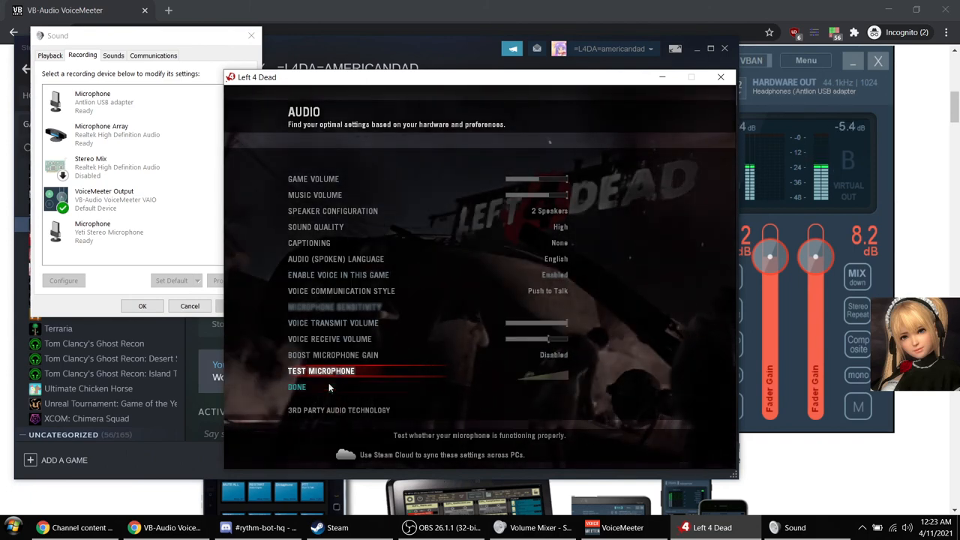
left_click(297, 387)
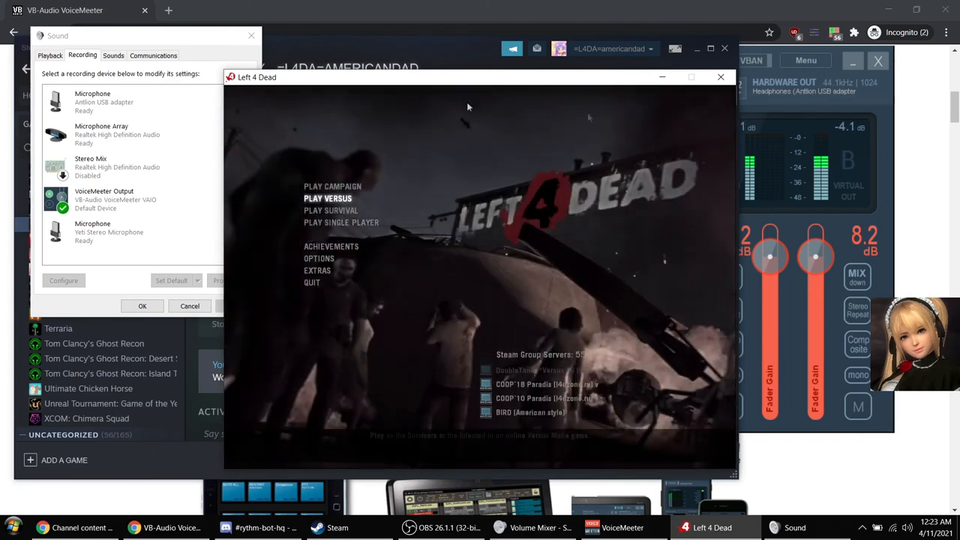
left_click(312, 282)
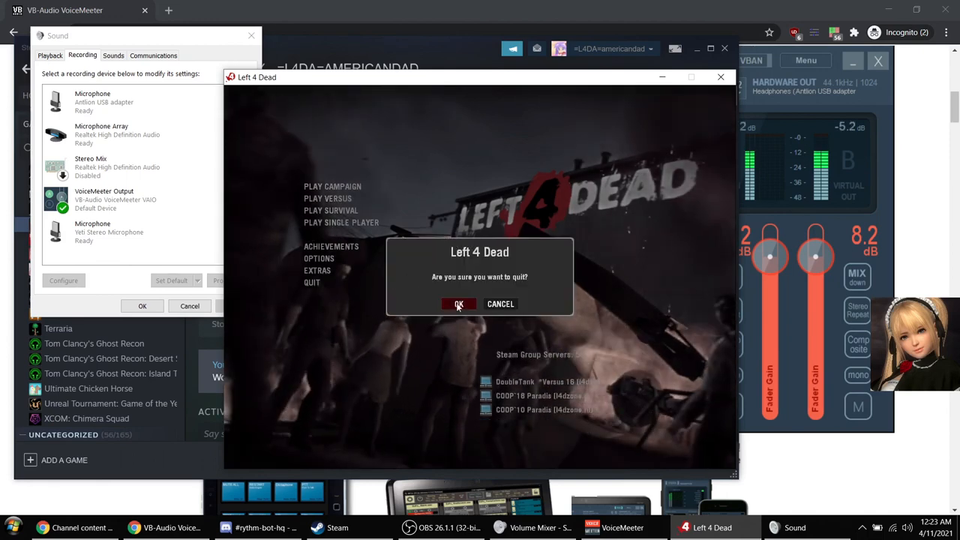
Step: Quit Left 4 Dead and check the A1 output and Hardware Input 1 device lists
left_click(458, 303)
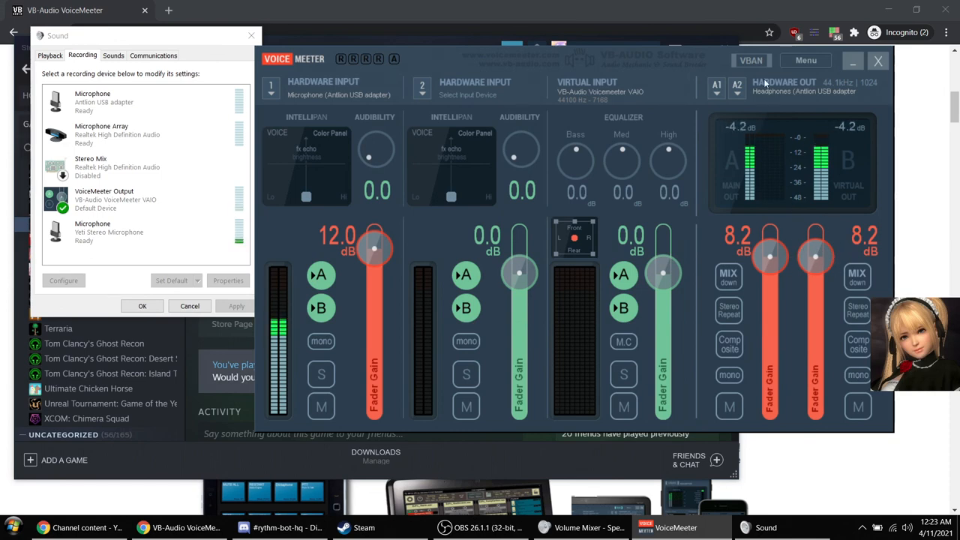
left_click(716, 89)
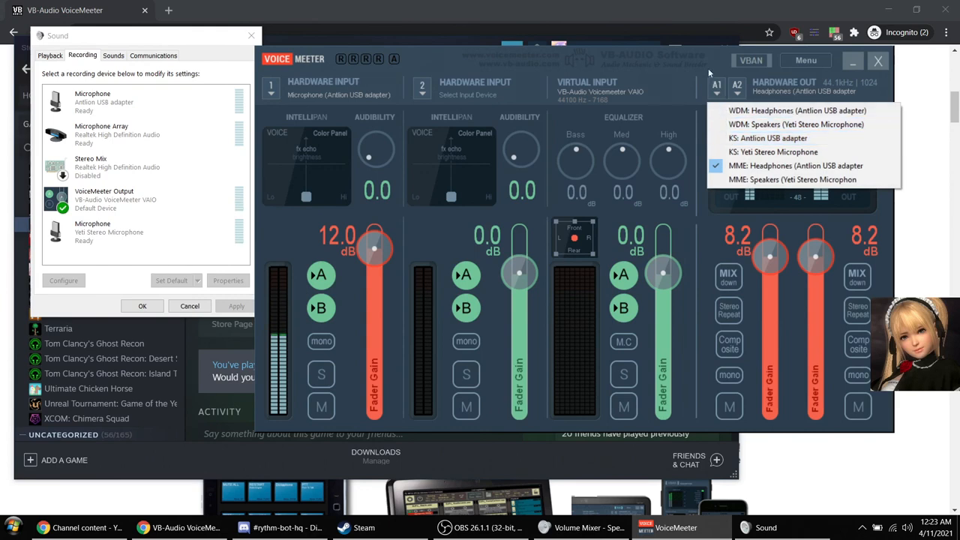
left_click(271, 90)
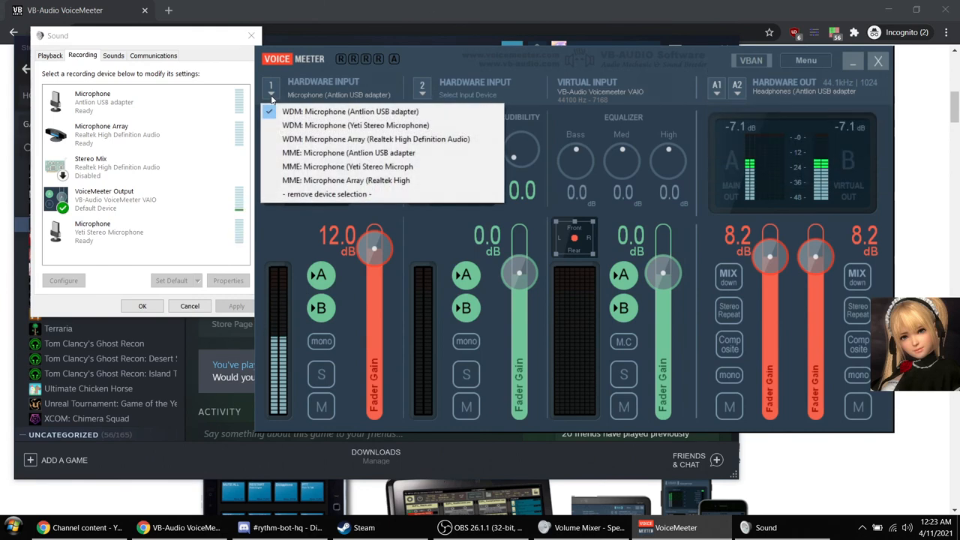